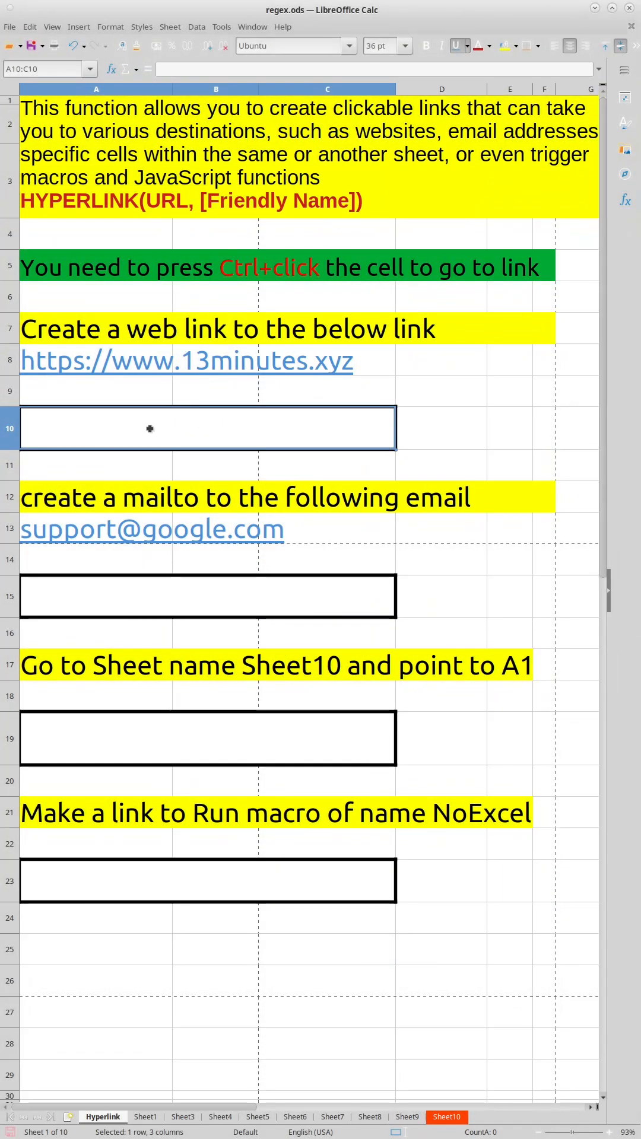
- Enter =HYPERLINK(A8,"My Website") in A10 to link the 13minutes.xyz address
type("=hyperlink(A8,")
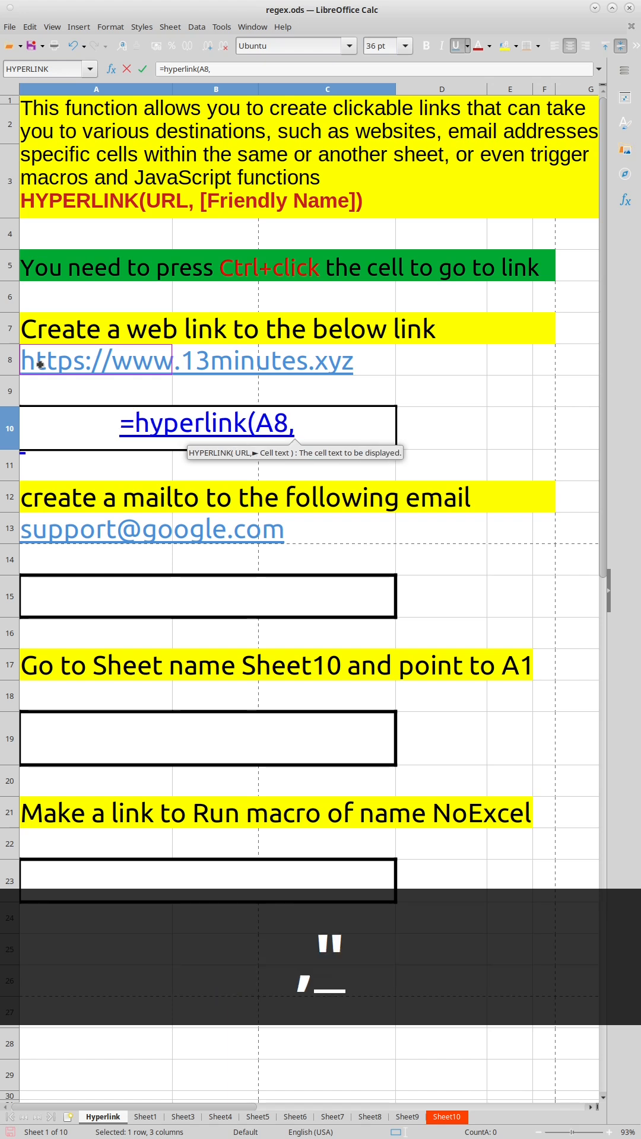
type("\"My Website")
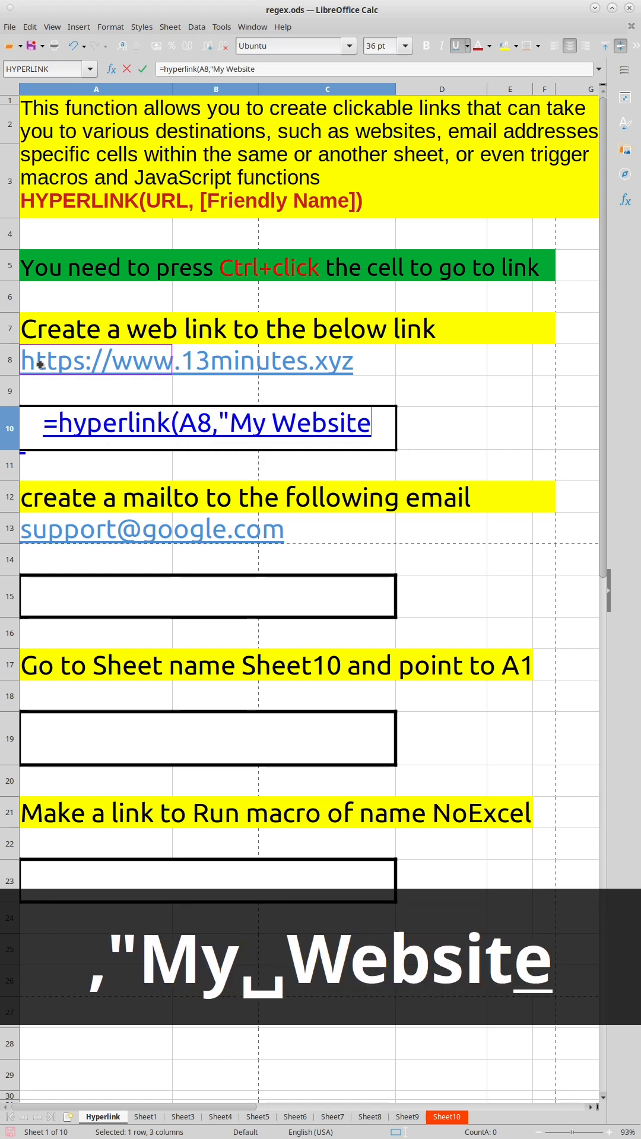
key("Return")
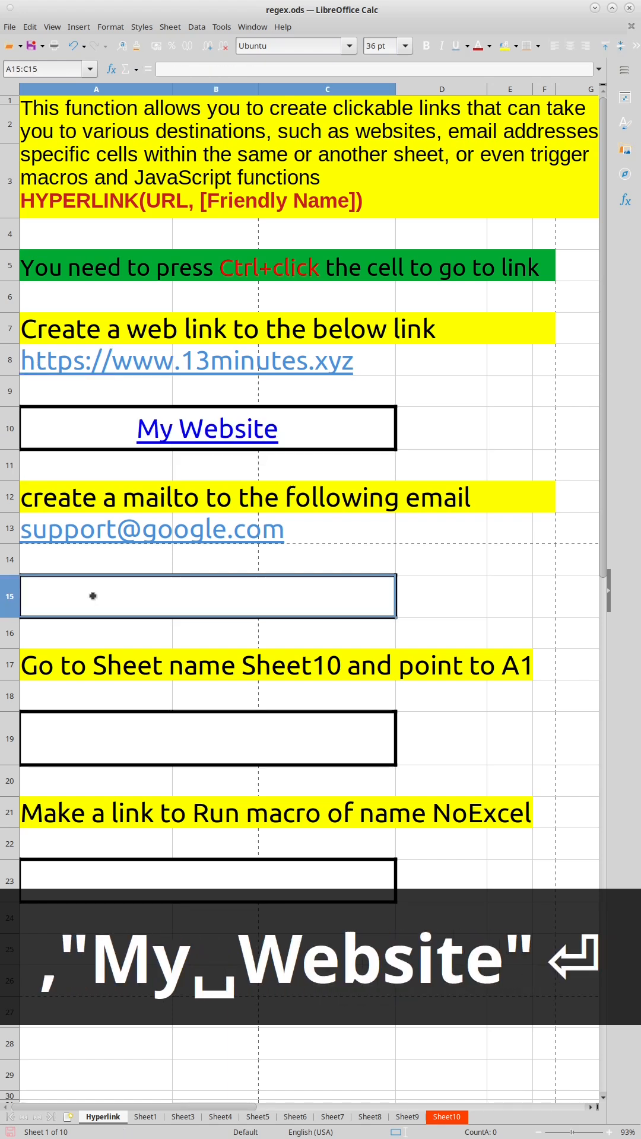
type("=hyperlink(A13")
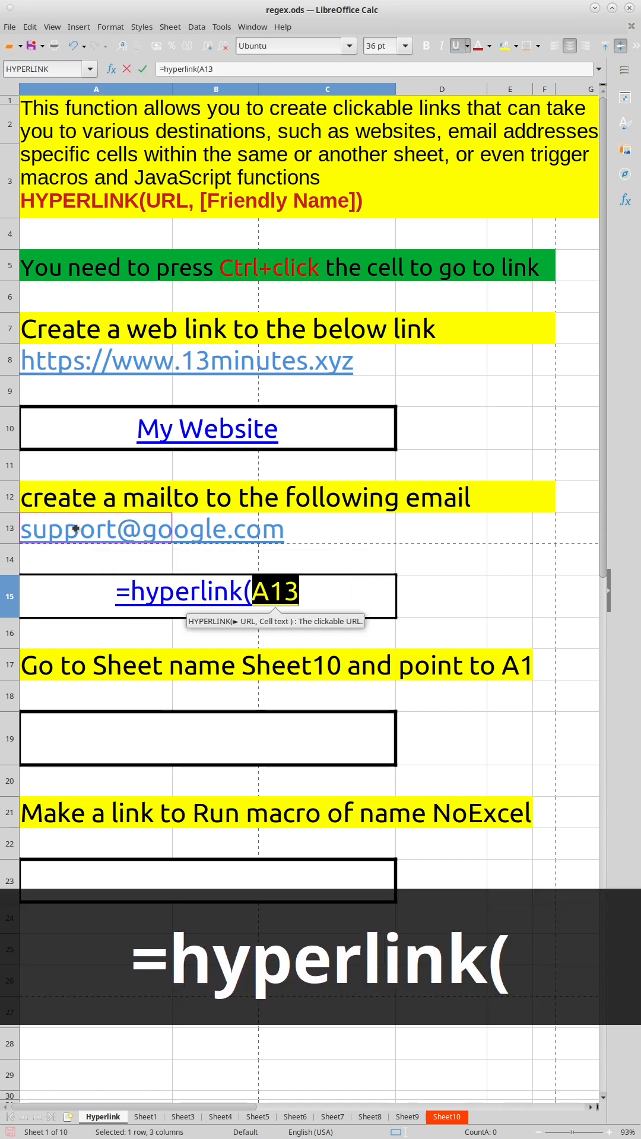
type(",\"Email")
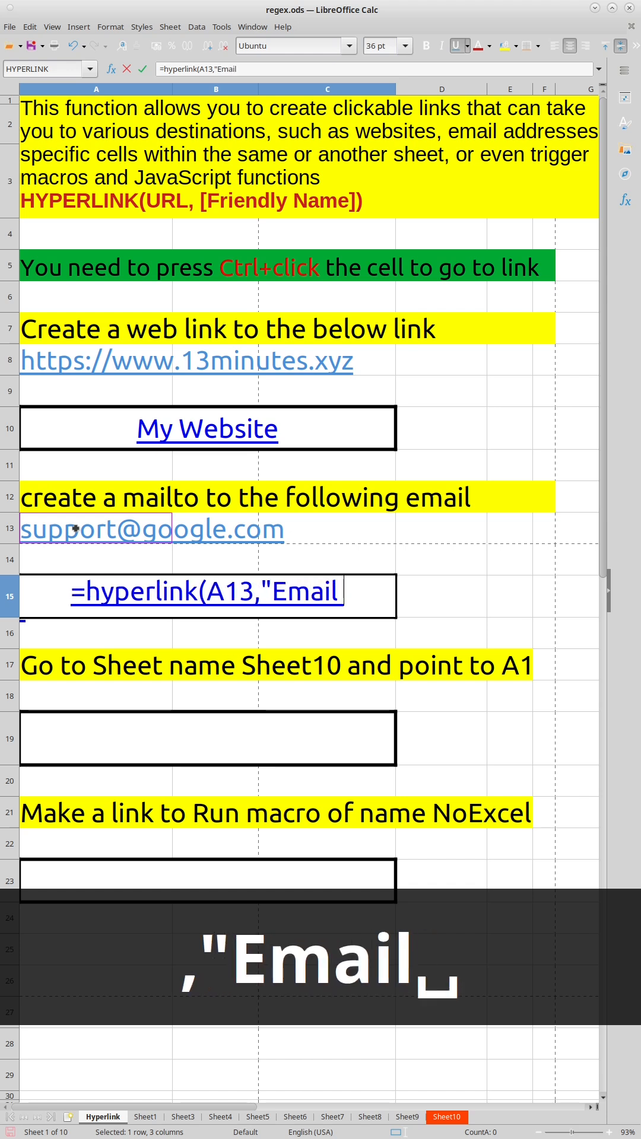
key("Return")
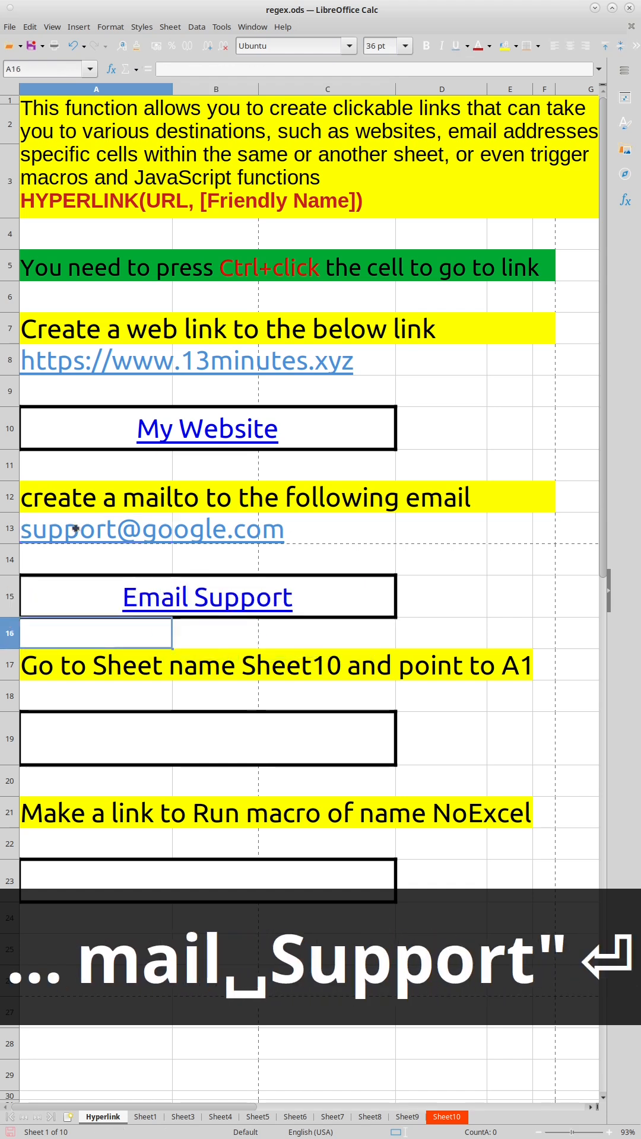
- Enter =HYPERLINK("#Sheet10.a1","Go To Sheet10") in A19, then select A23
type("=hyper")
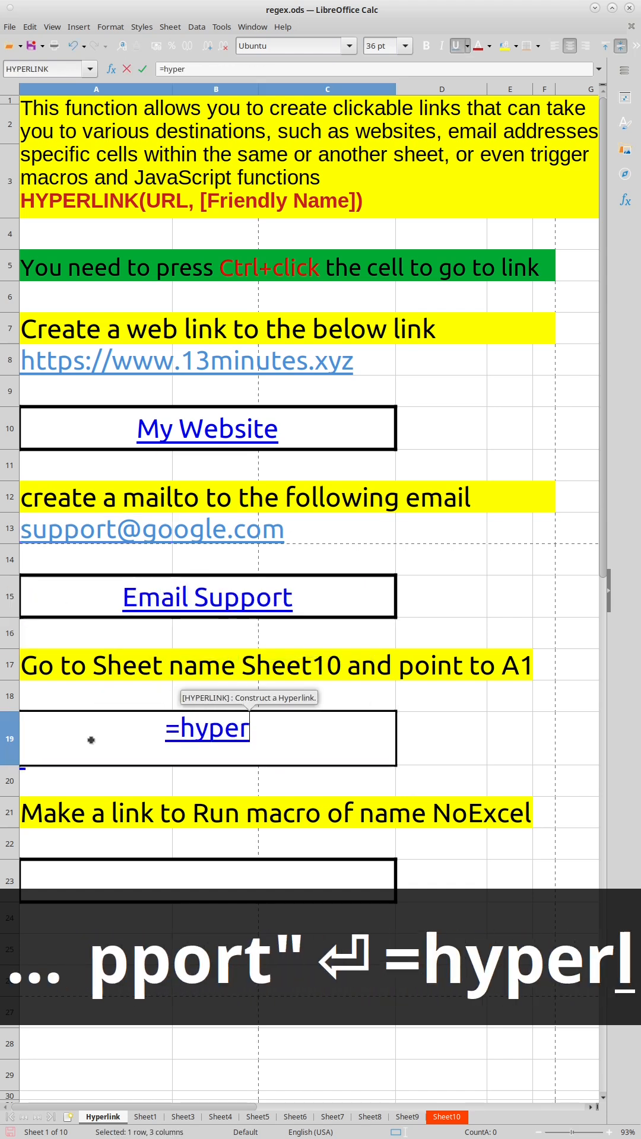
type("link(\"#")
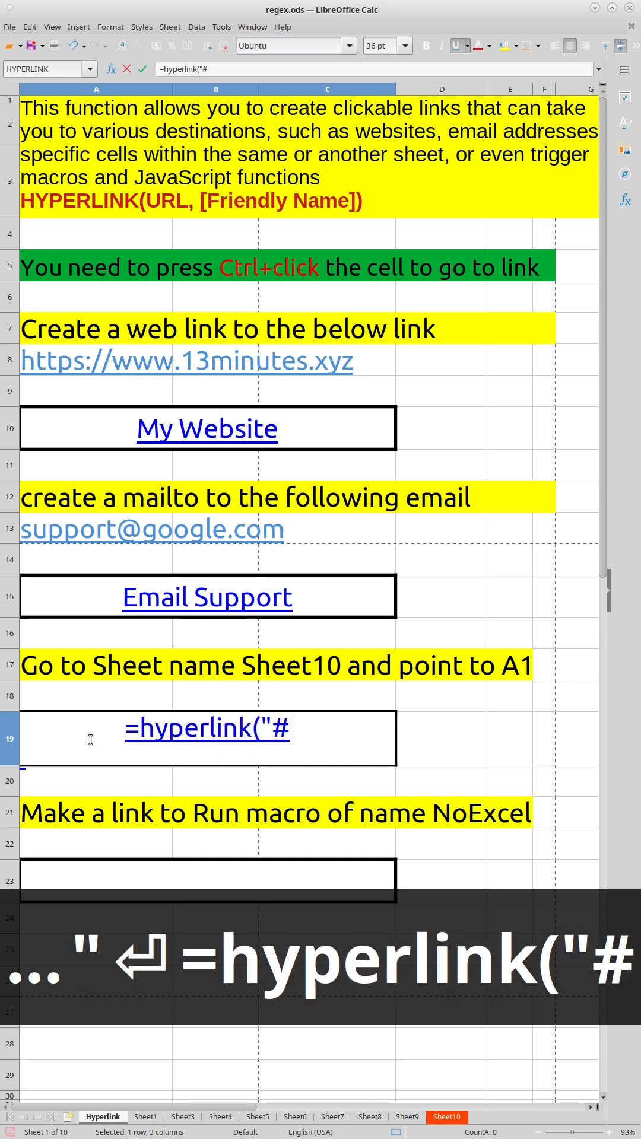
type("Sheet10")
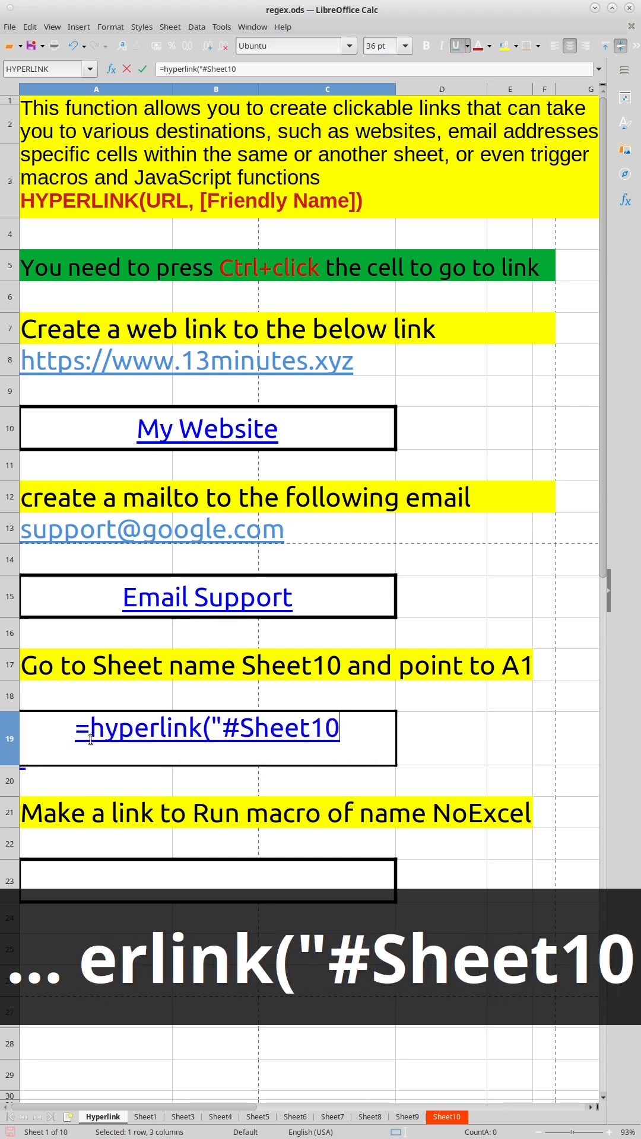
type(".a1\",")
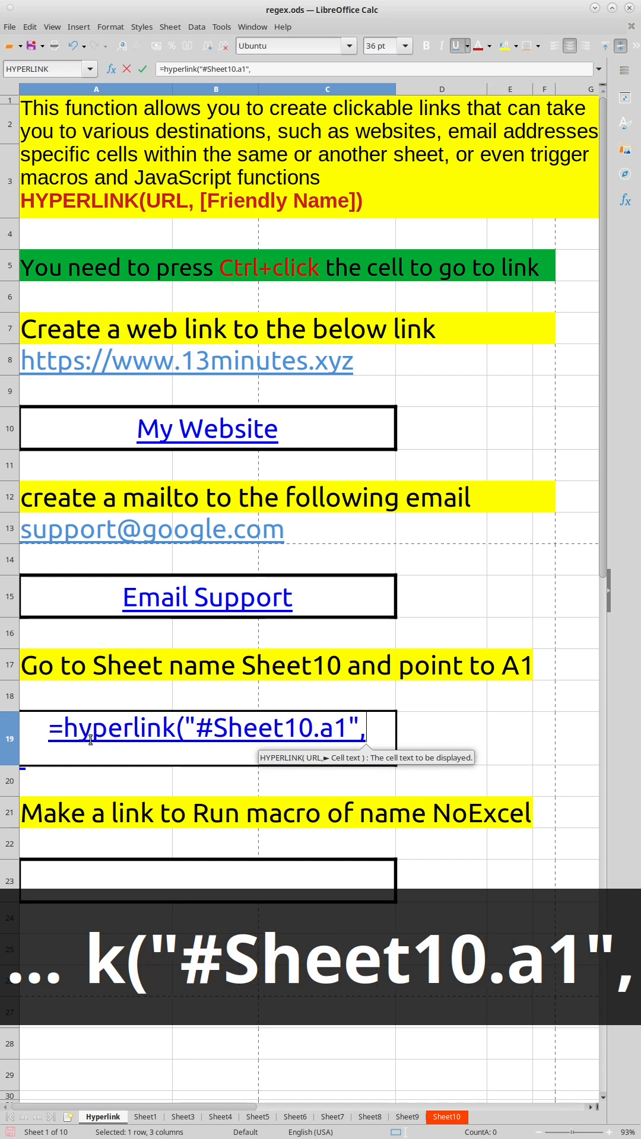
type("\"Go To D")
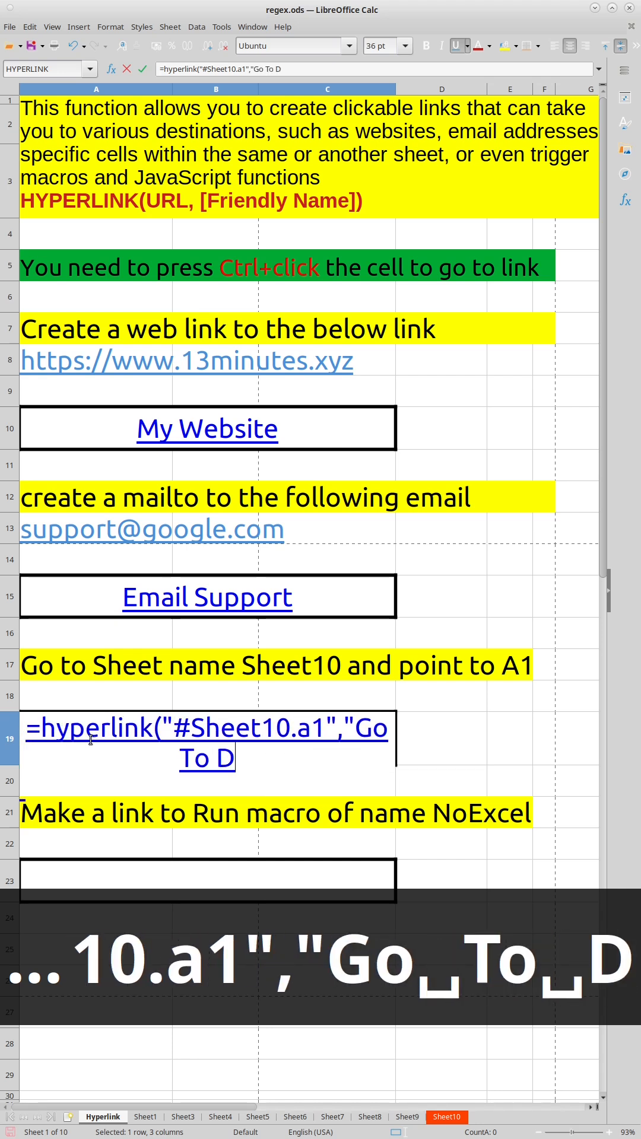
type("heet10")
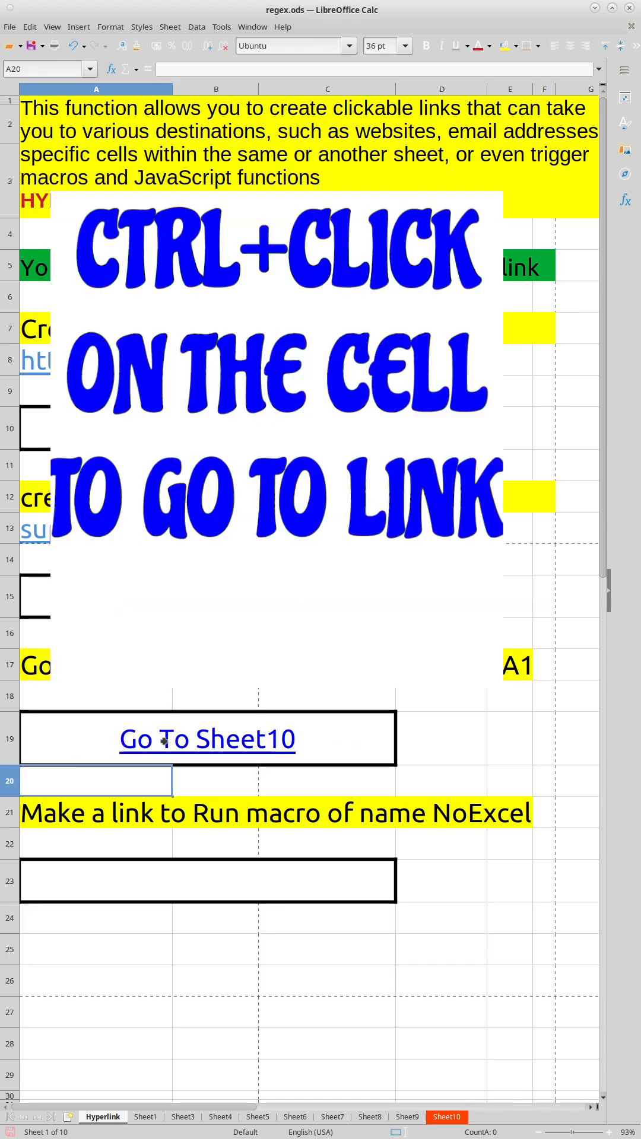
left_click(207, 738)
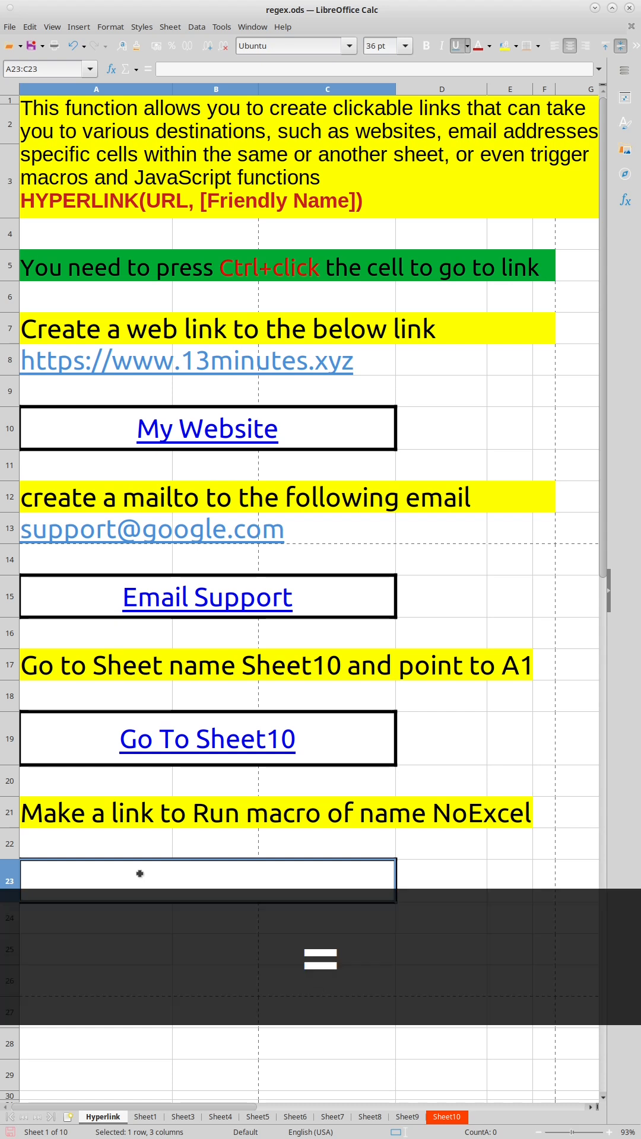
- Enter =HYPERLINK("macro:NoExcel","Run my Macro") in A23 to launch the NoExcel macro
type("=hyperlink")
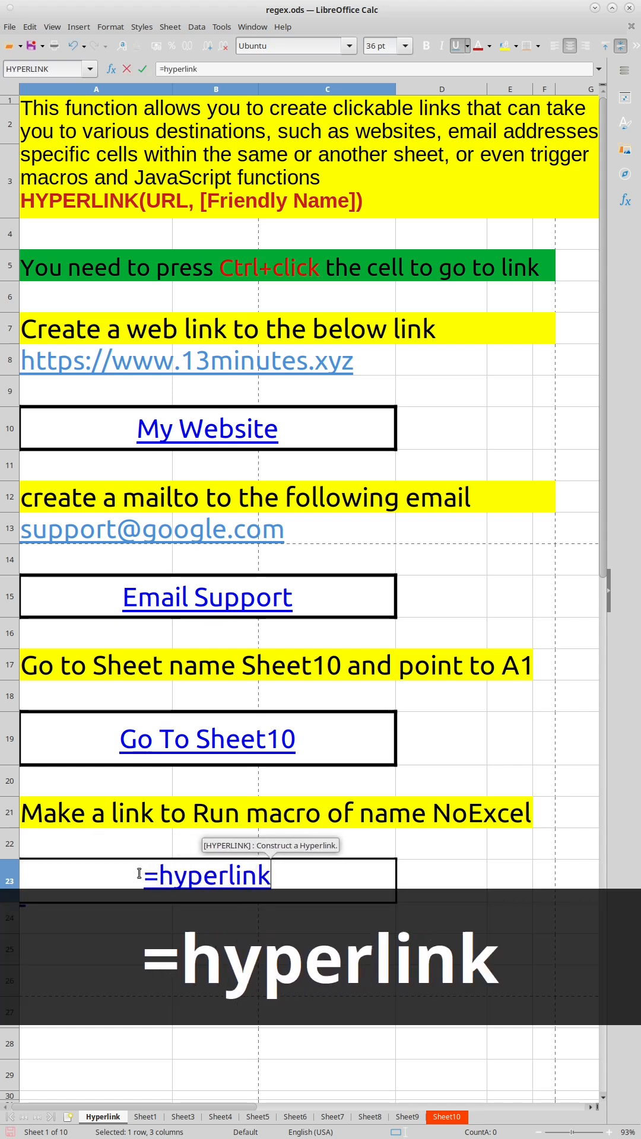
type("(\"m")
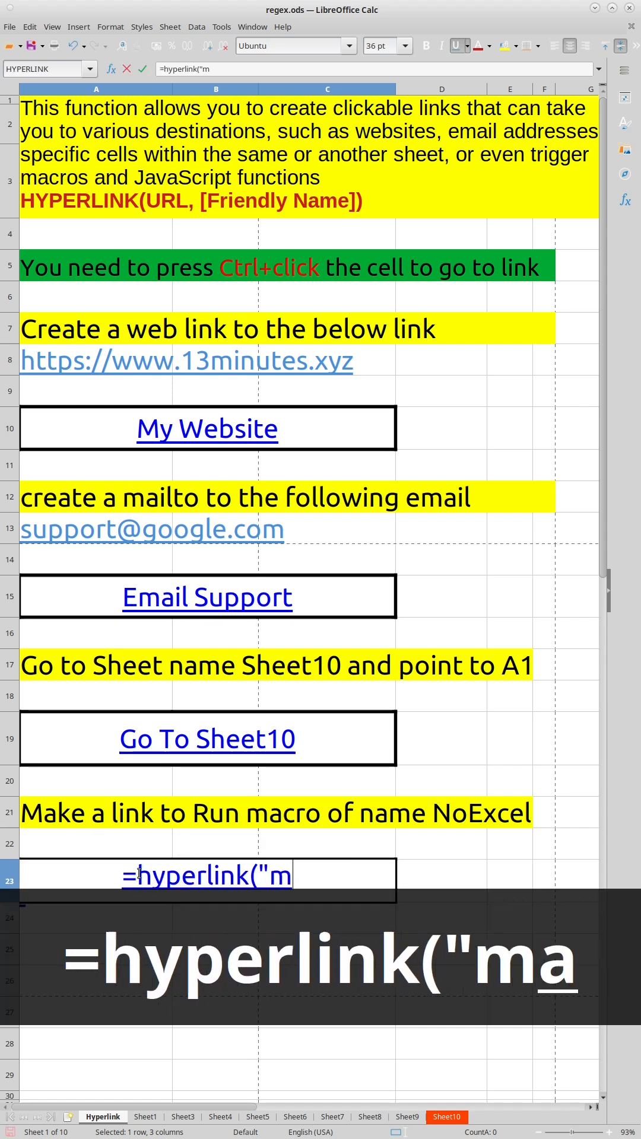
type("acro:")
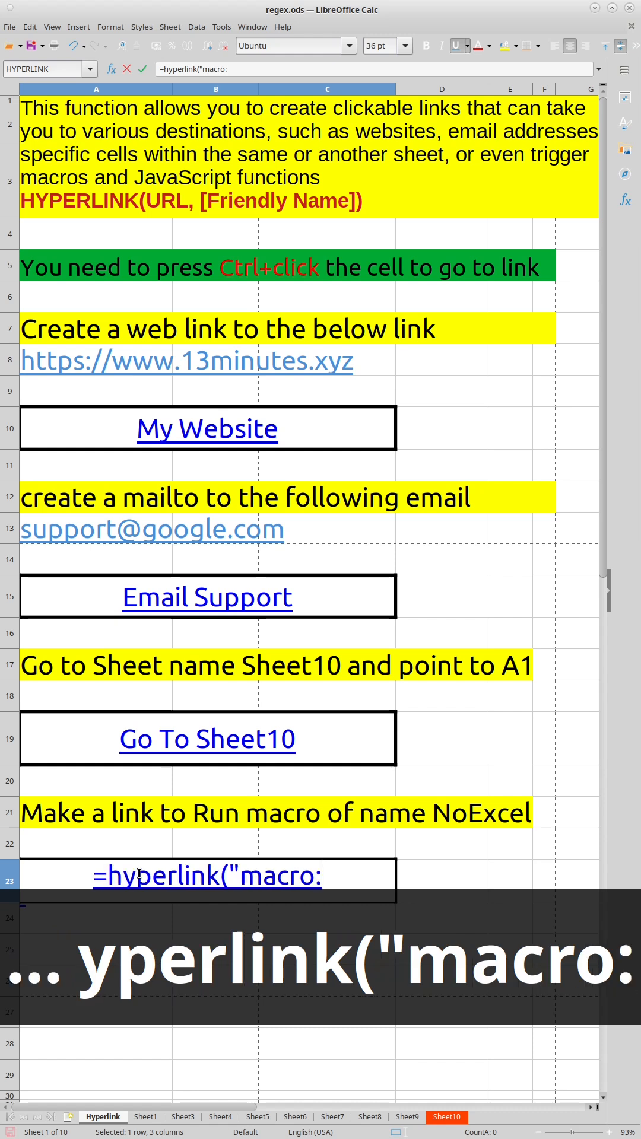
type("NoExcel")
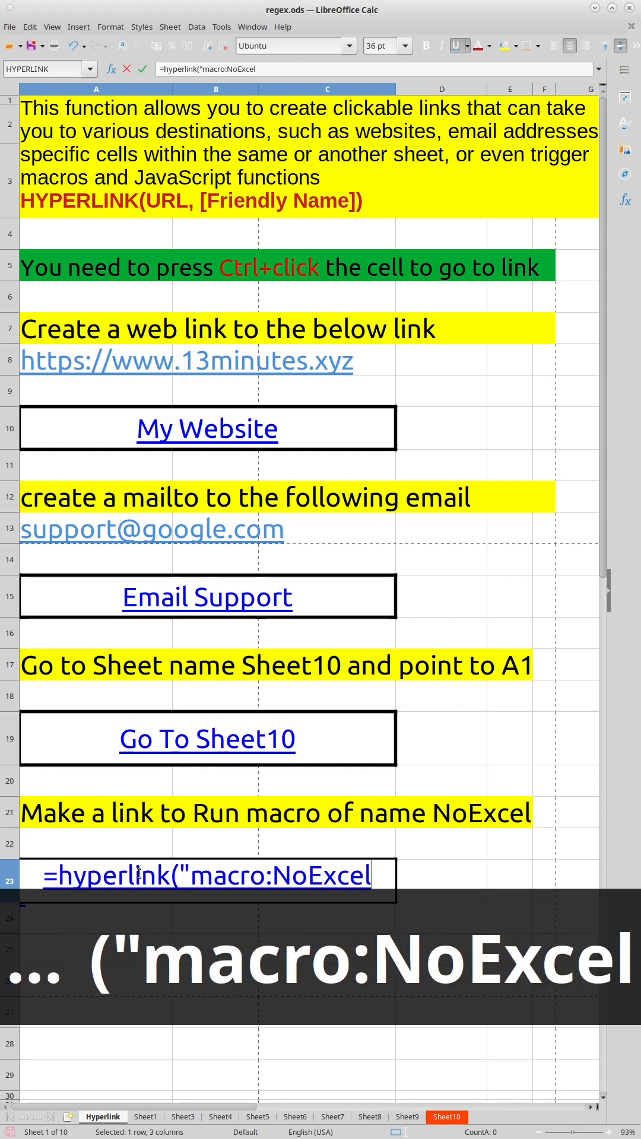
type("\",\"R")
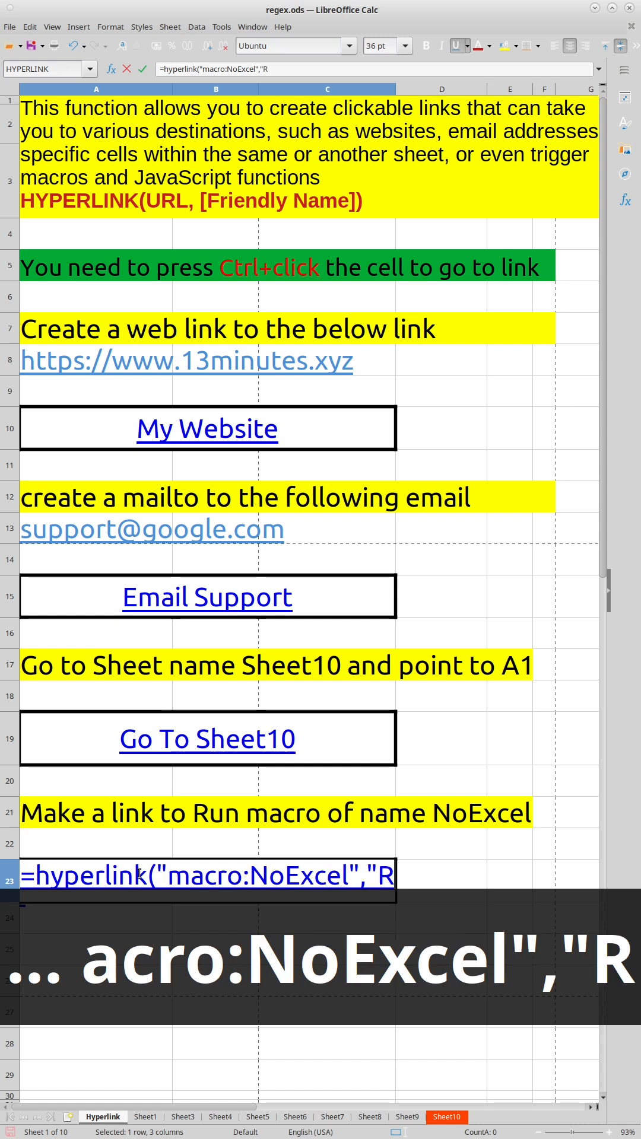
type("un my Mac")
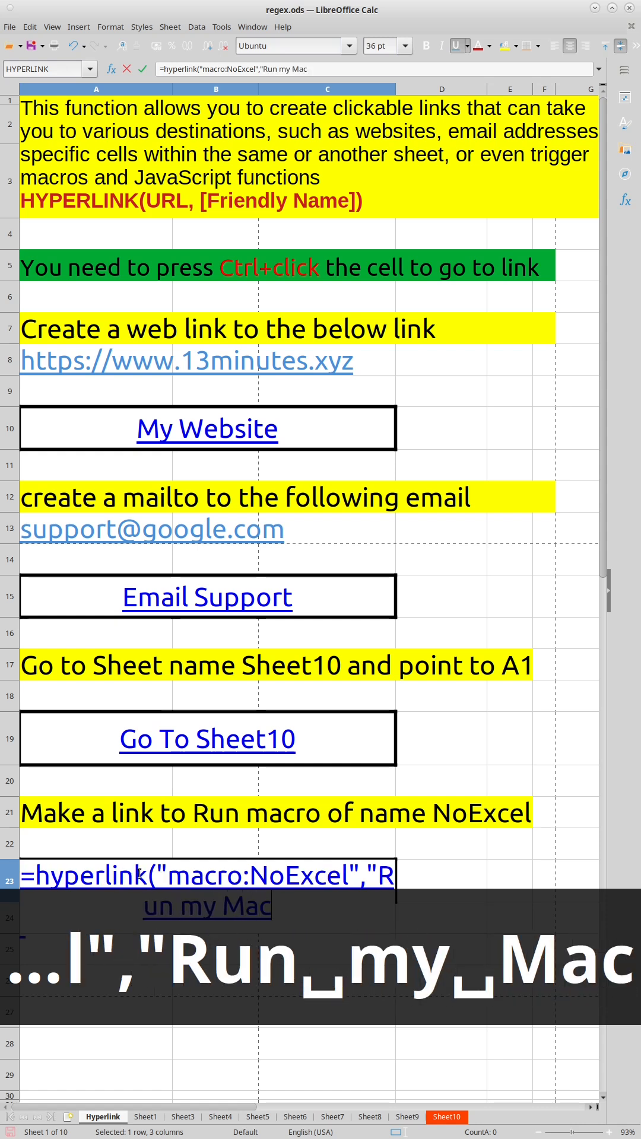
key("Return")
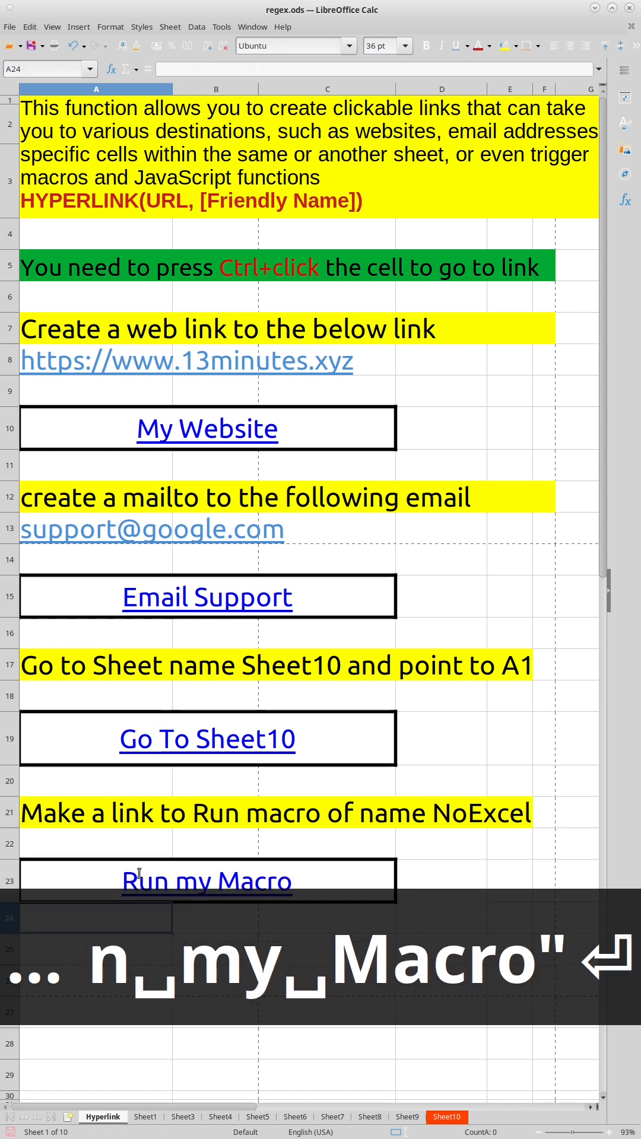
left_click(207, 739)
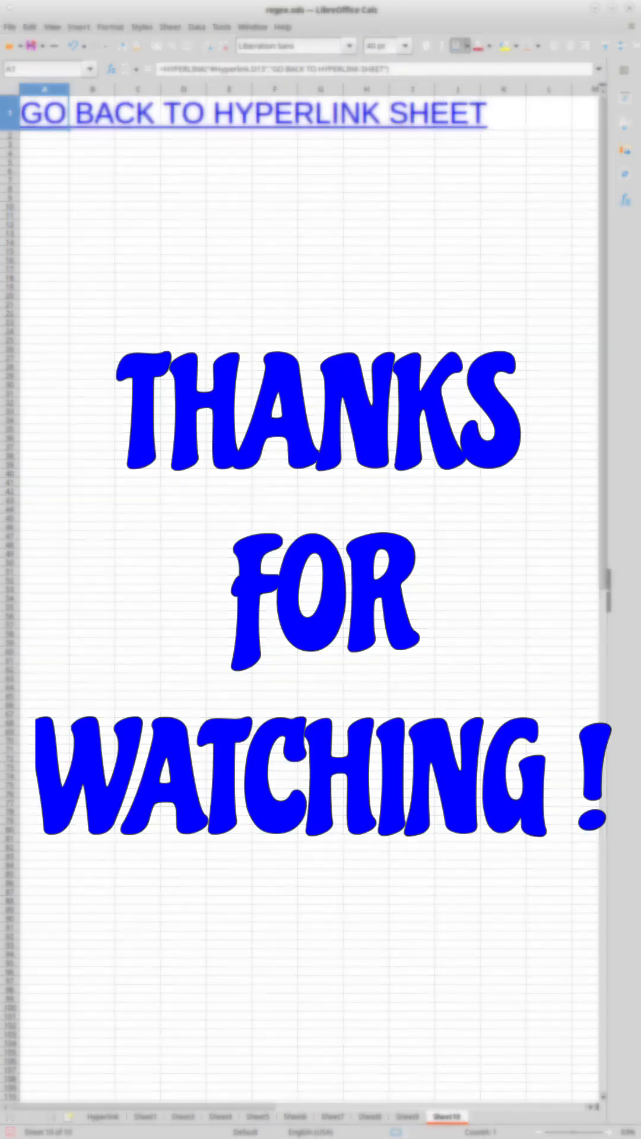